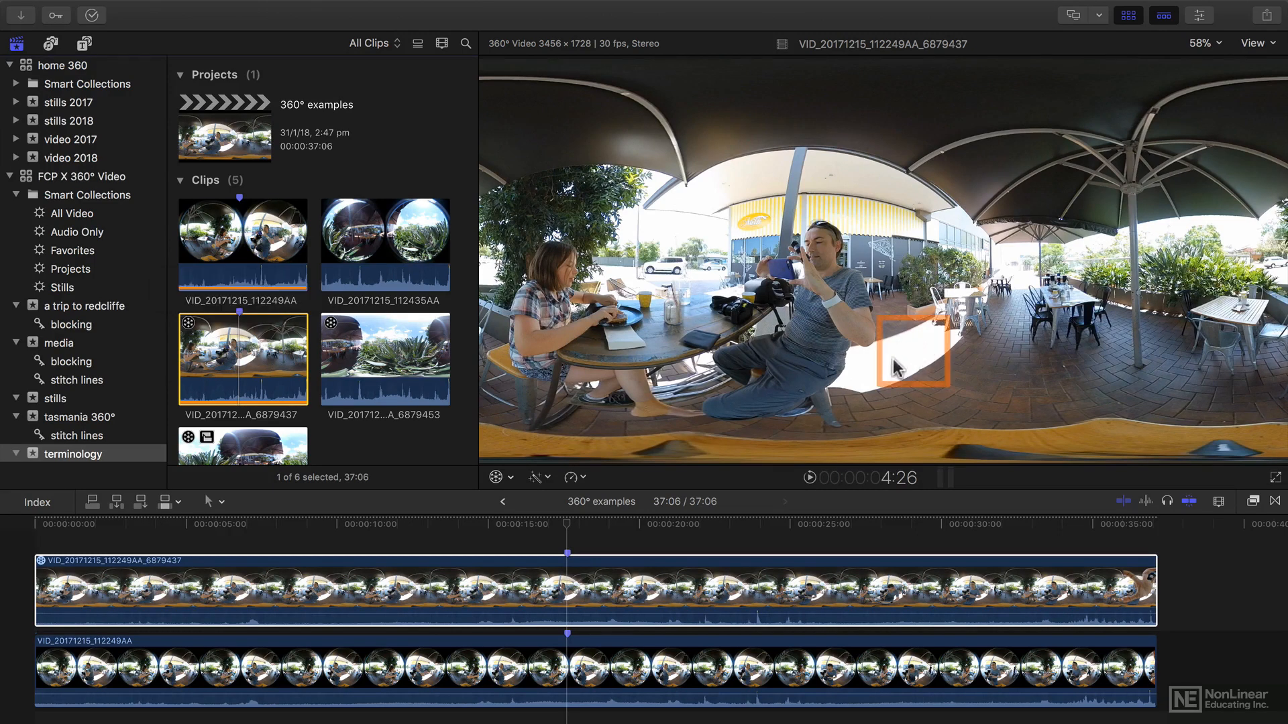
{"action": "mouse_move", "coordinate": [1083, 335]}
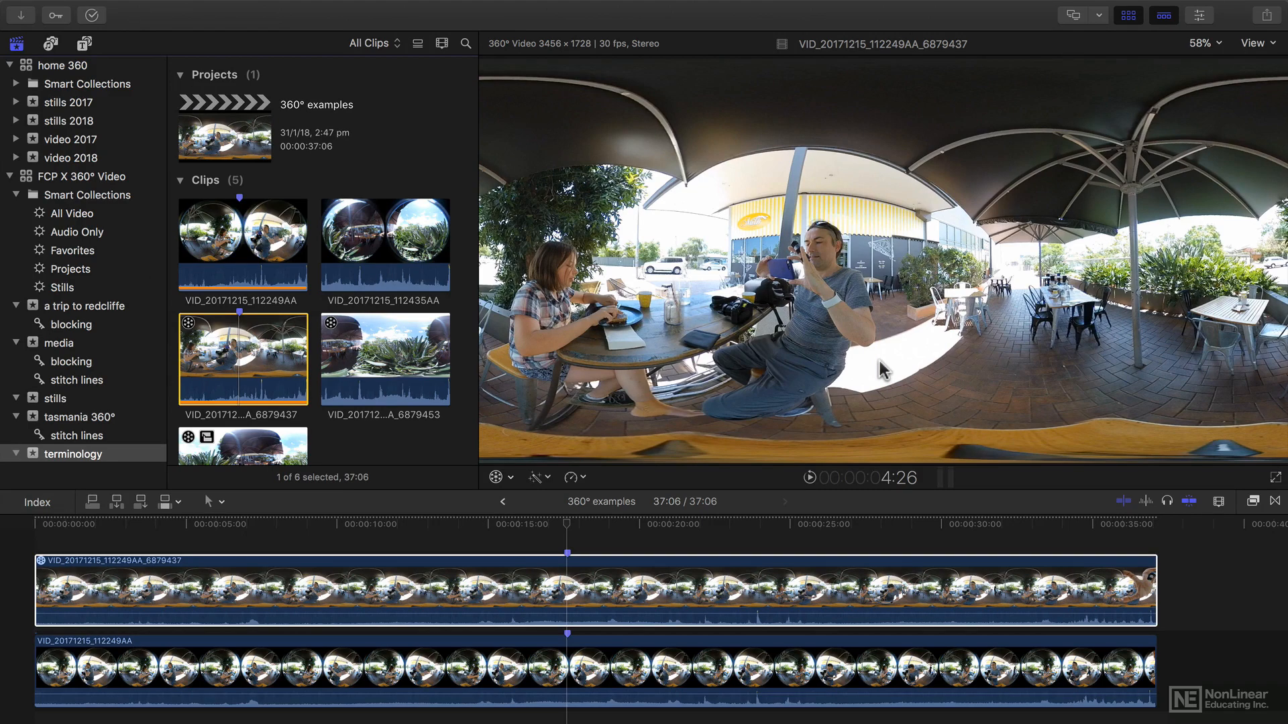
{"action": "mouse_move", "coordinate": [1079, 304]}
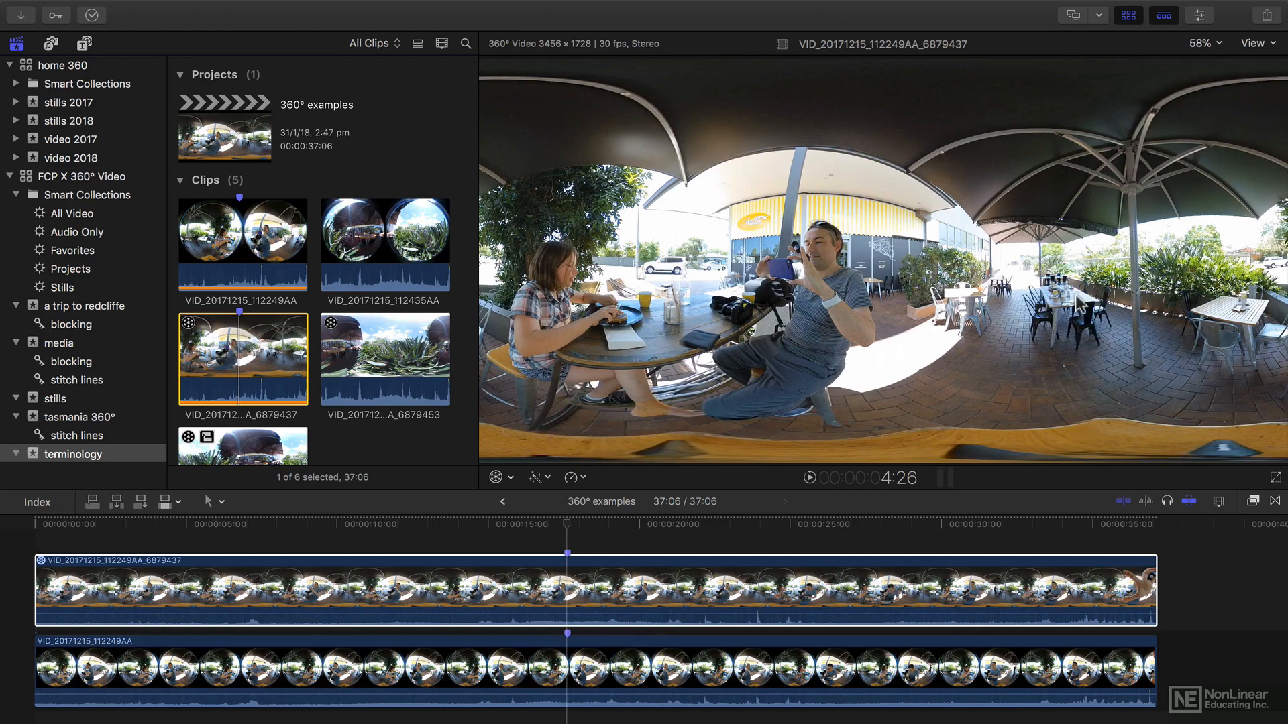
{"action": "mouse_move", "coordinate": [679, 216]}
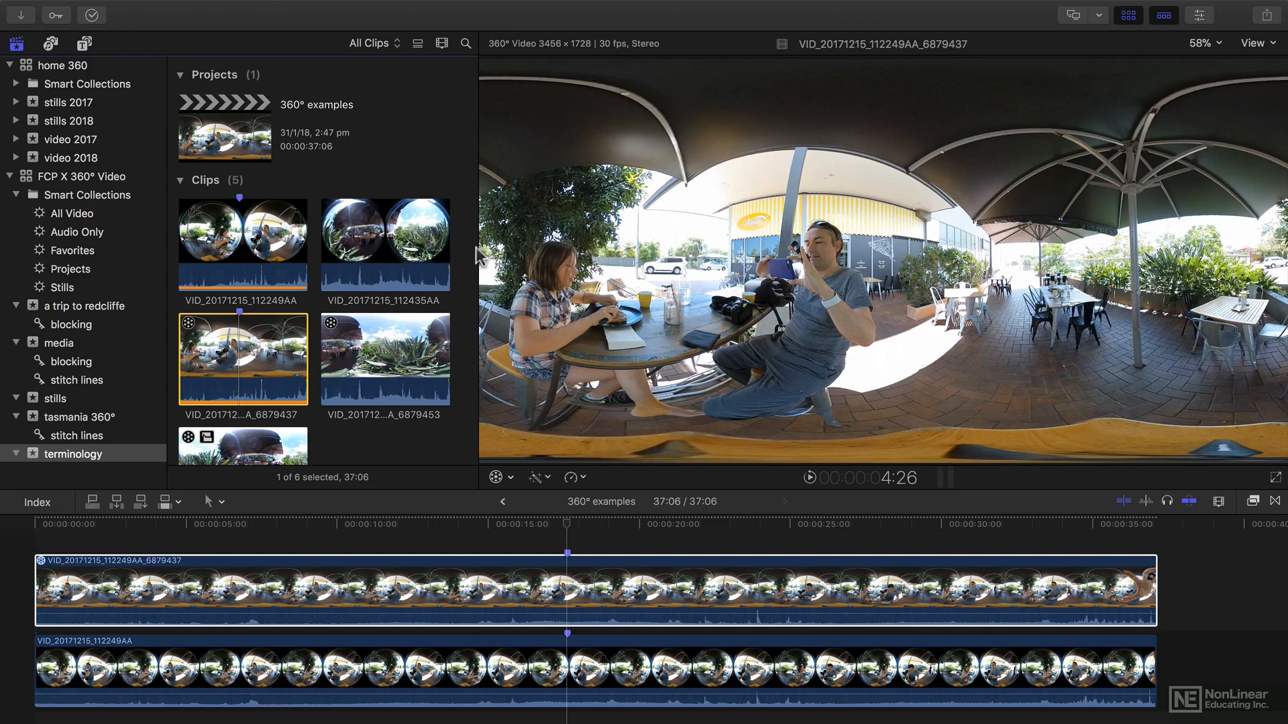
{"action": "mouse_move", "coordinate": [717, 210]}
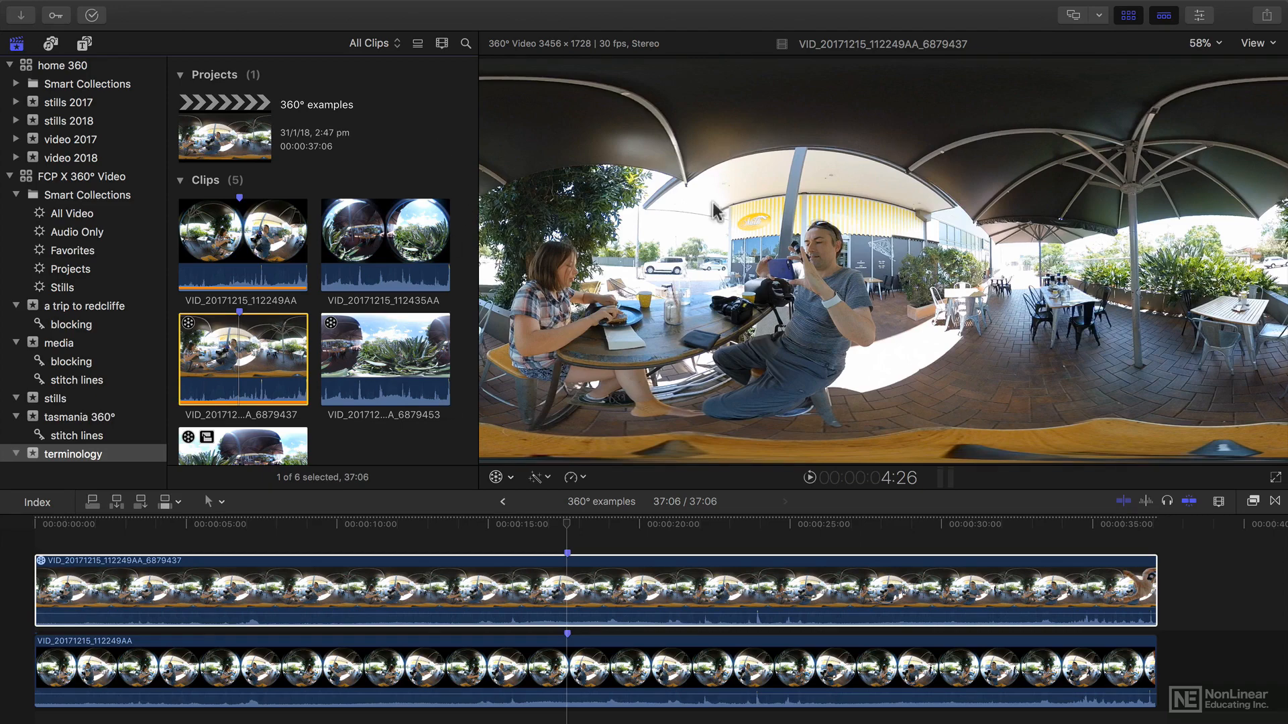
{"action": "mouse_move", "coordinate": [579, 410]}
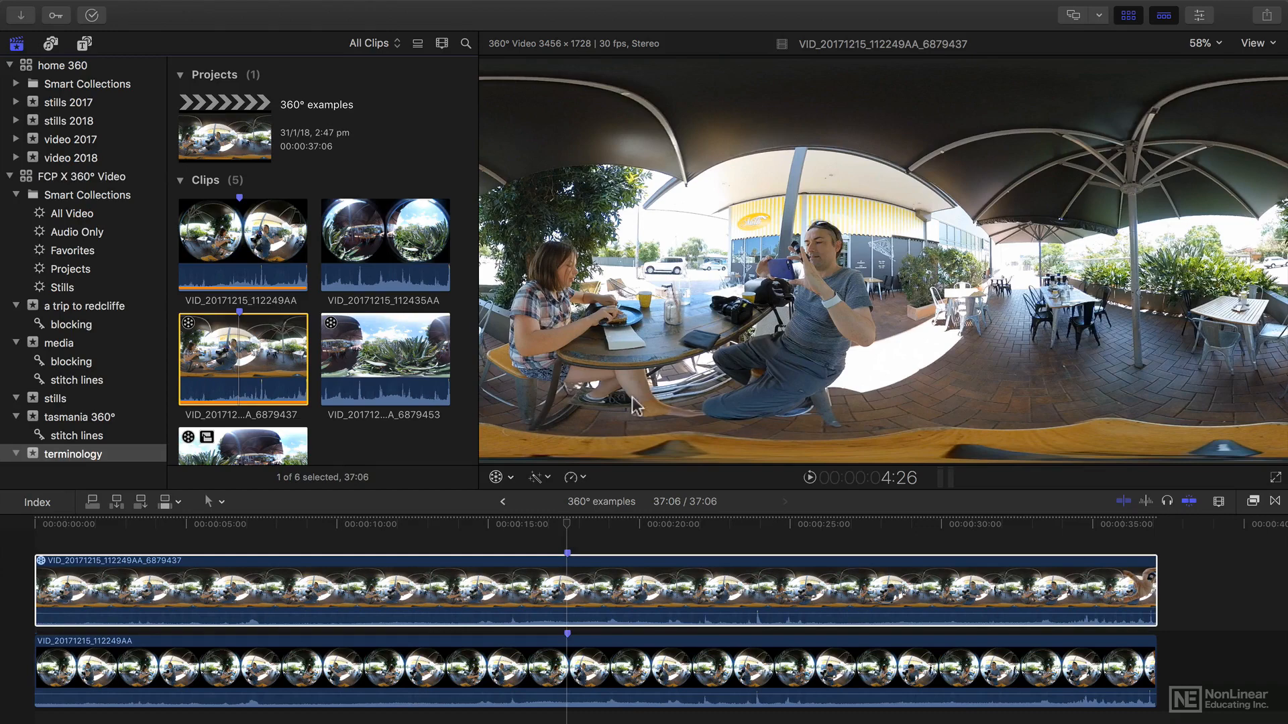
{"action": "mouse_move", "coordinate": [747, 386]}
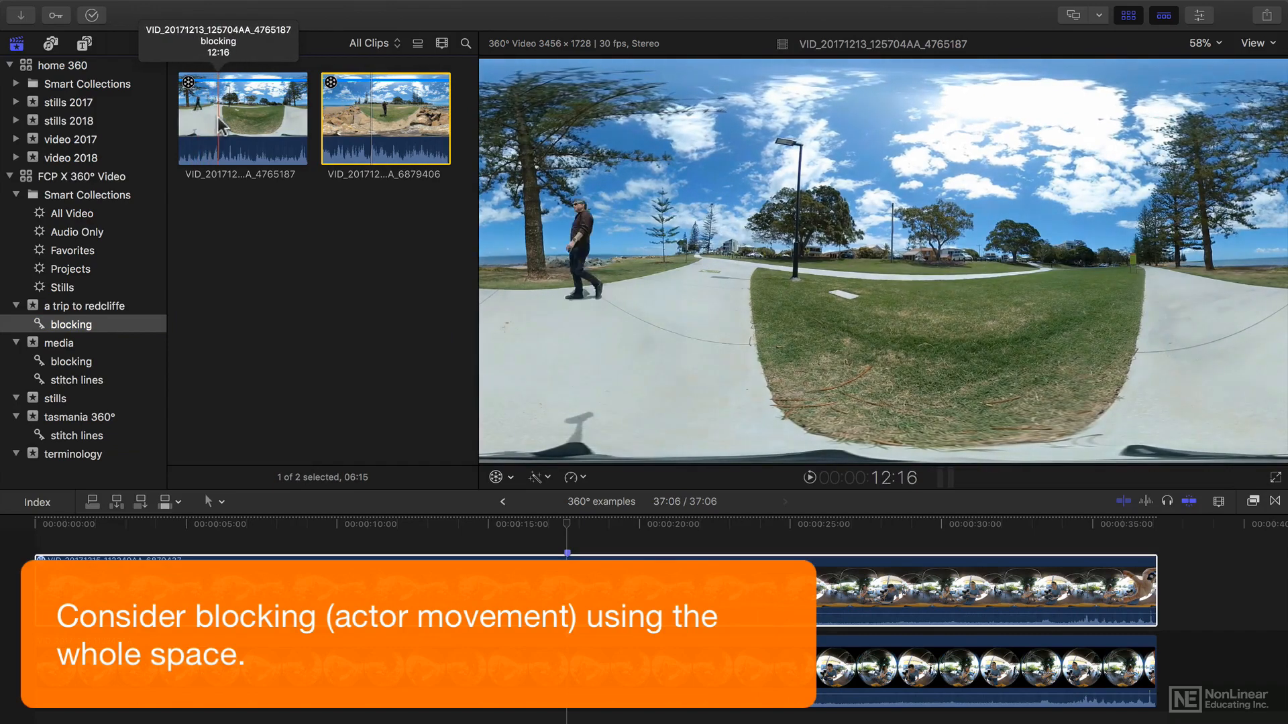
{"action": "mouse_move", "coordinate": [238, 119]}
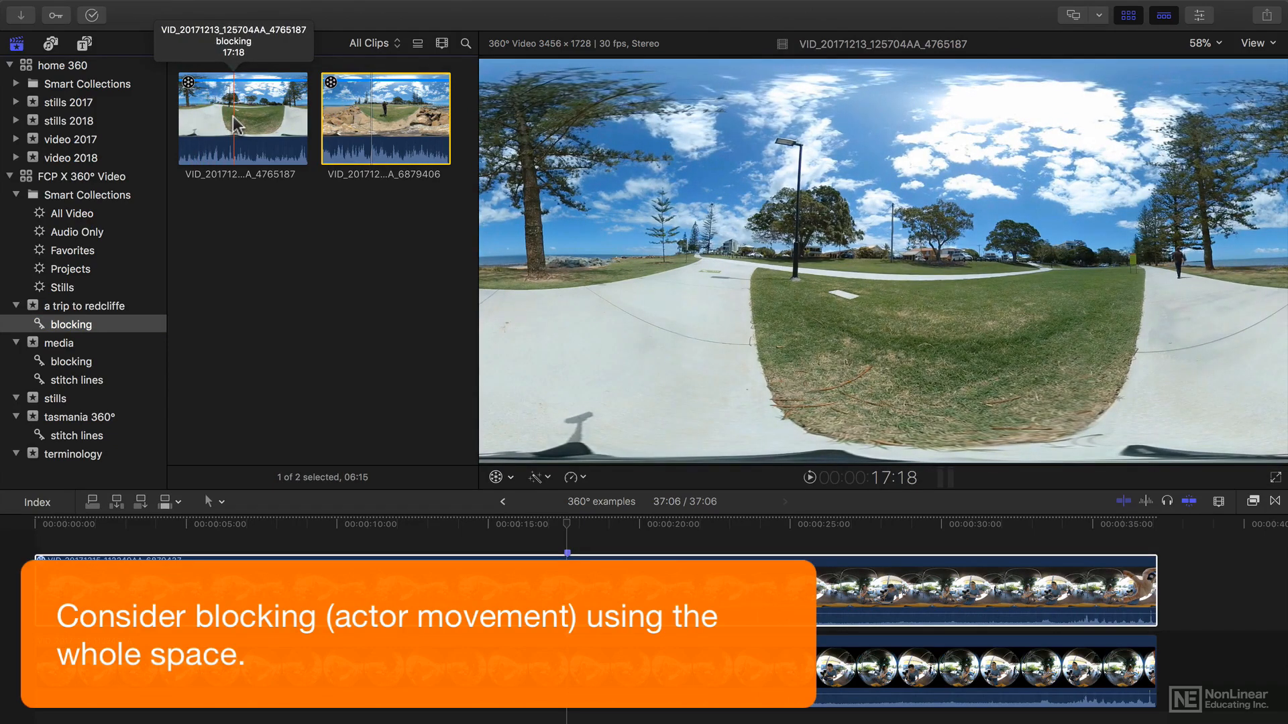
Step: Skim a Redcliffe blocking clip, then show the media event's blocking collection with the backyard clip
{"action": "left_click", "coordinate": [383, 117]}
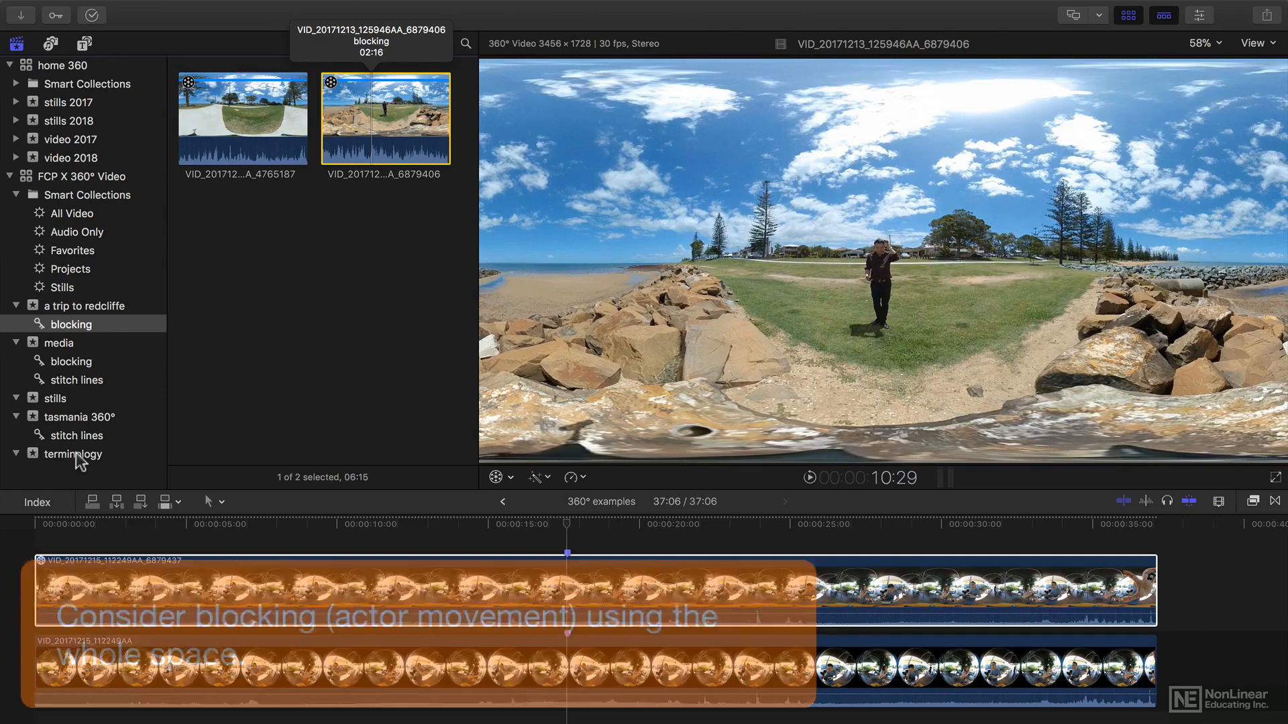
{"action": "left_click", "coordinate": [72, 361]}
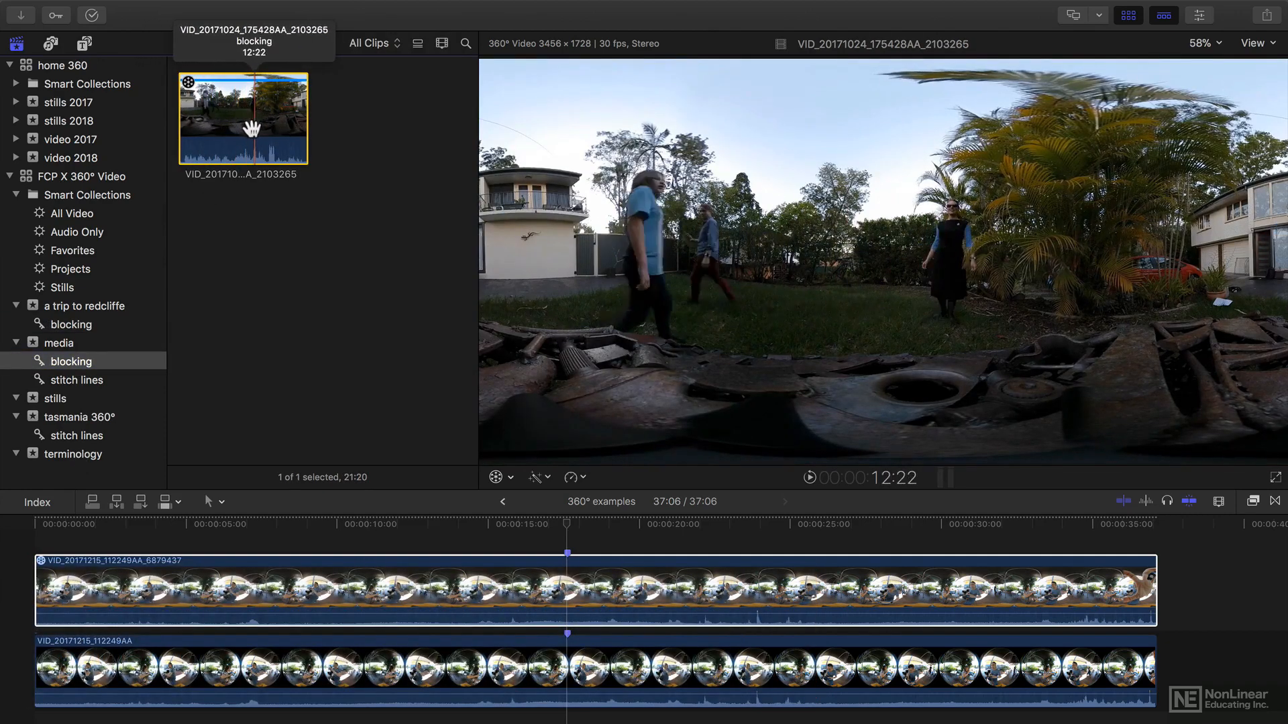
{"action": "mouse_move", "coordinate": [274, 132]}
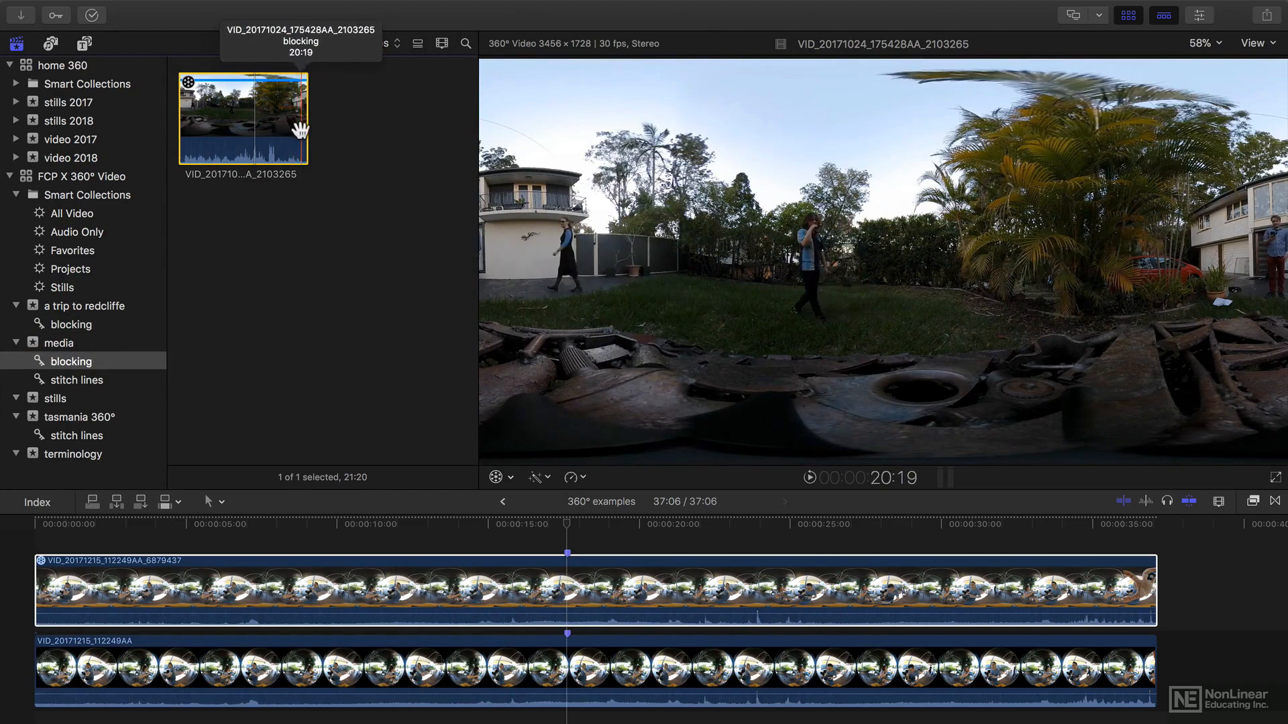
{"action": "mouse_move", "coordinate": [239, 137]}
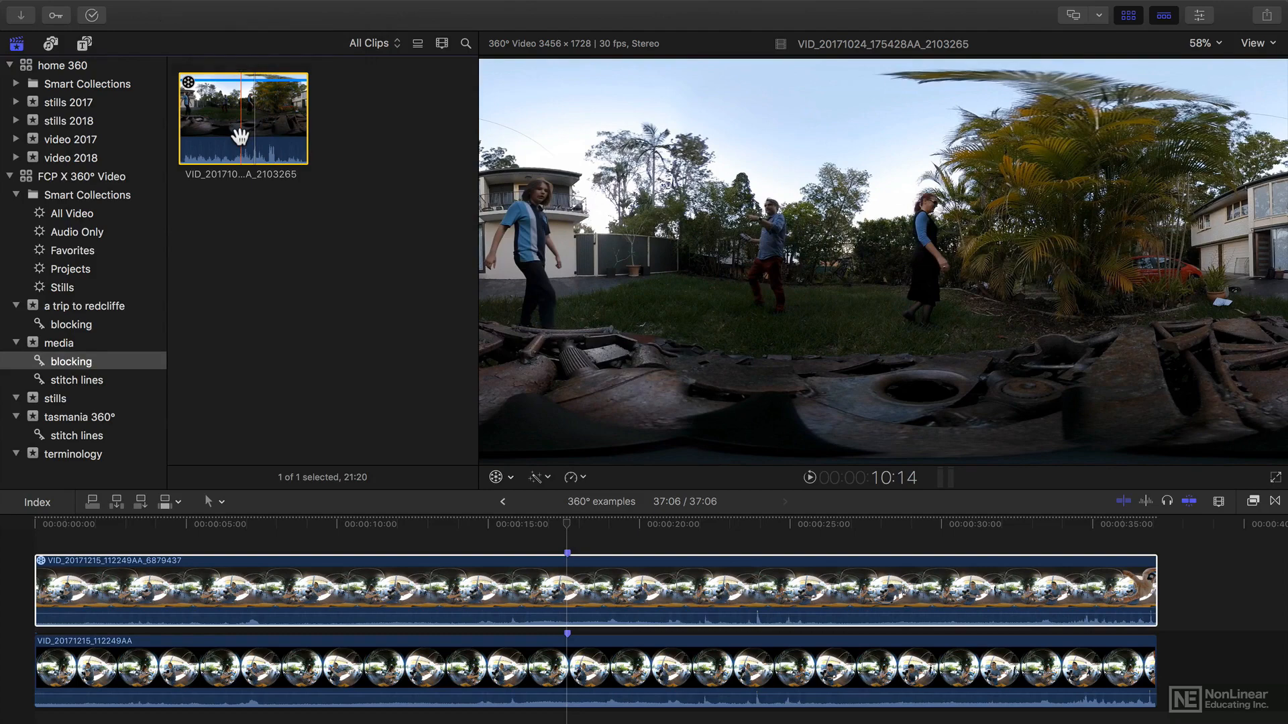
Step: Select the Redcliffe trip's blocking collection showing the person standing among beach rocks
{"action": "left_click", "coordinate": [72, 325]}
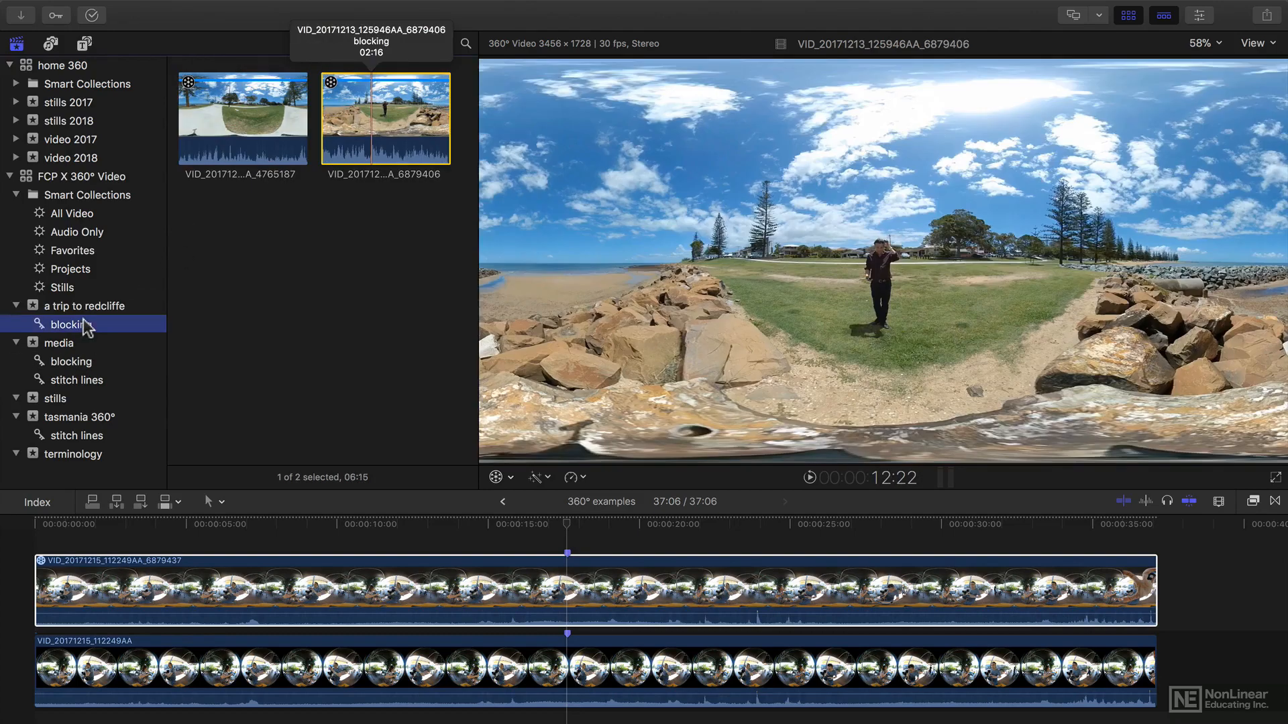
{"action": "mouse_move", "coordinate": [64, 324]}
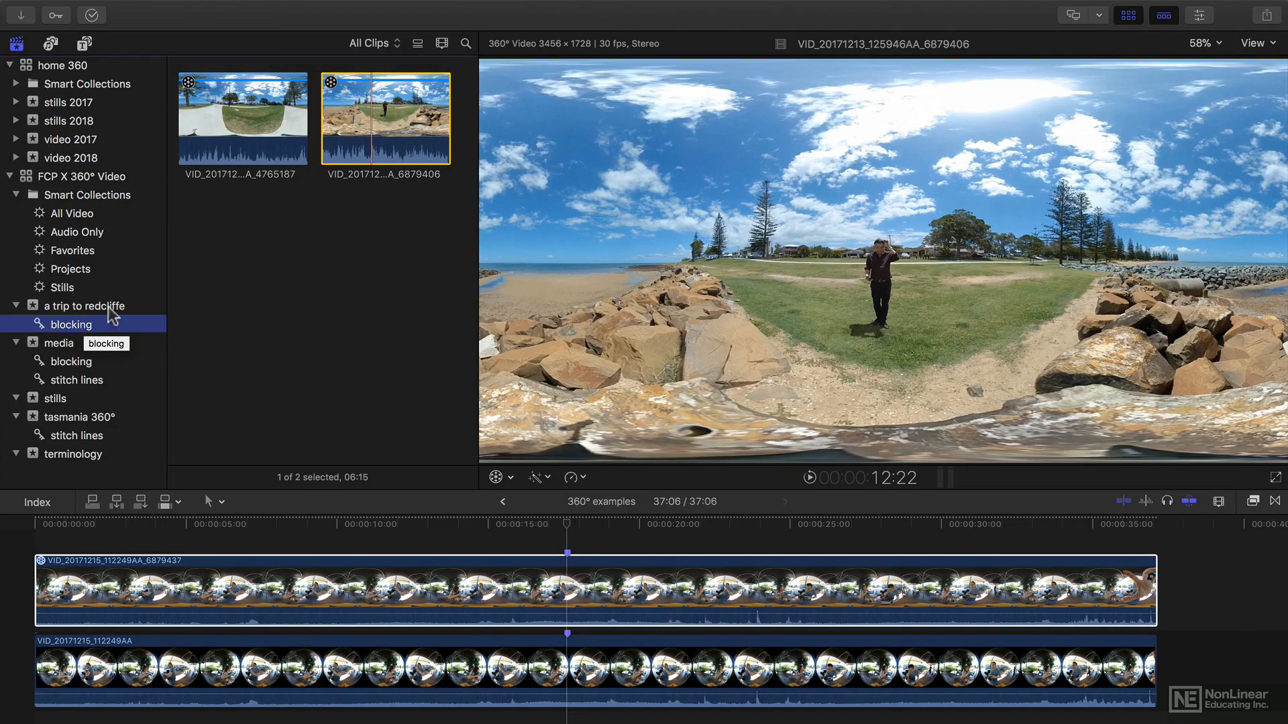
{"action": "mouse_move", "coordinate": [381, 120]}
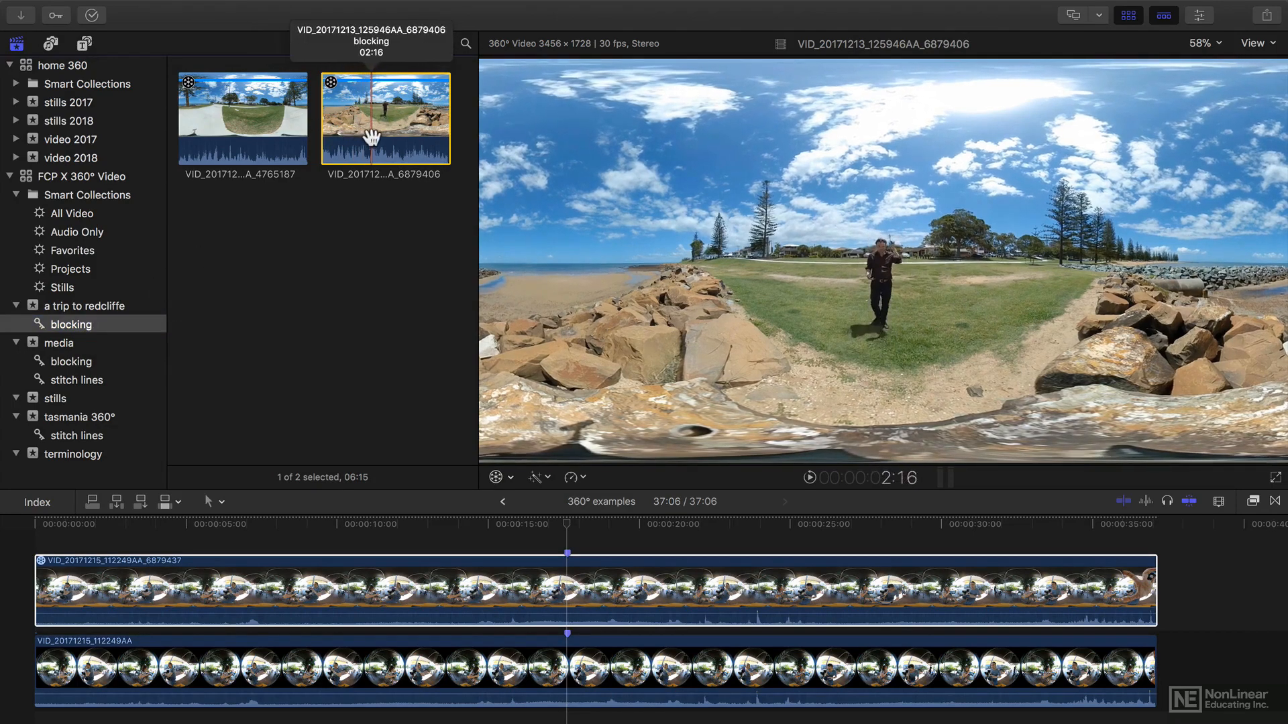
{"action": "mouse_move", "coordinate": [416, 117]}
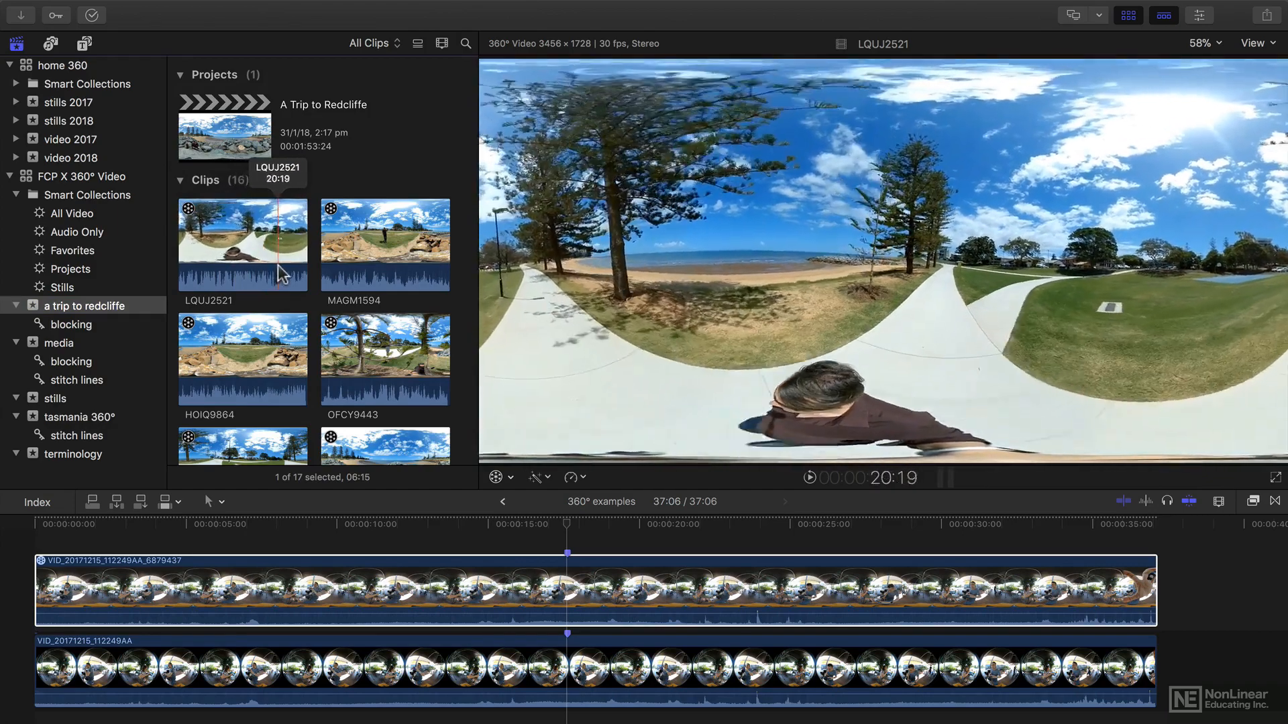
{"action": "mouse_move", "coordinate": [295, 271]}
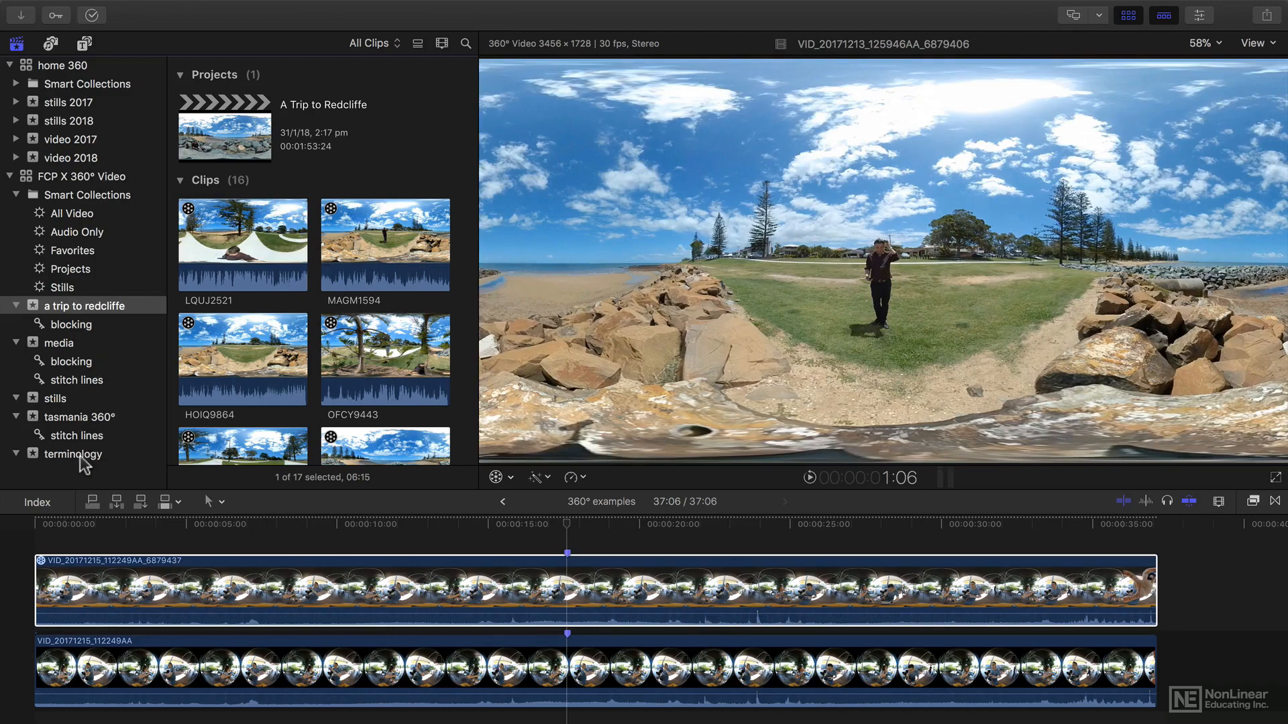
Step: Select the terminology event to show its 360° examples project and café clips
{"action": "left_click", "coordinate": [69, 453]}
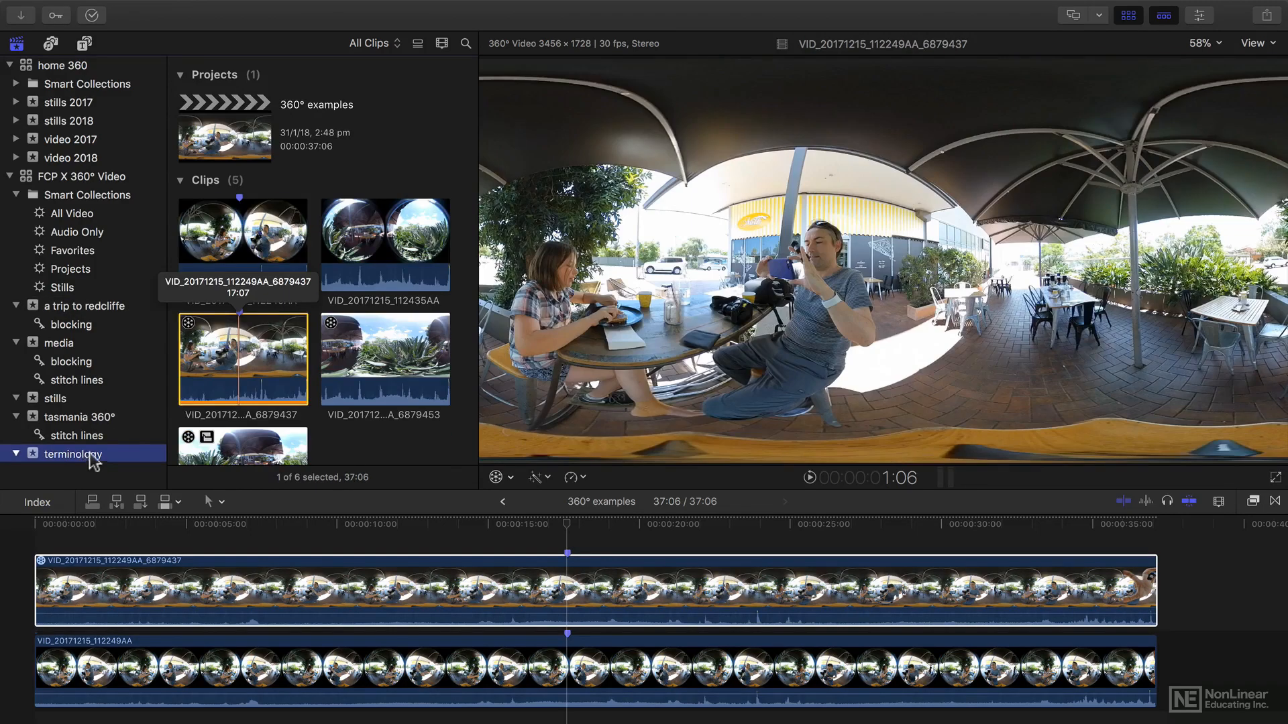